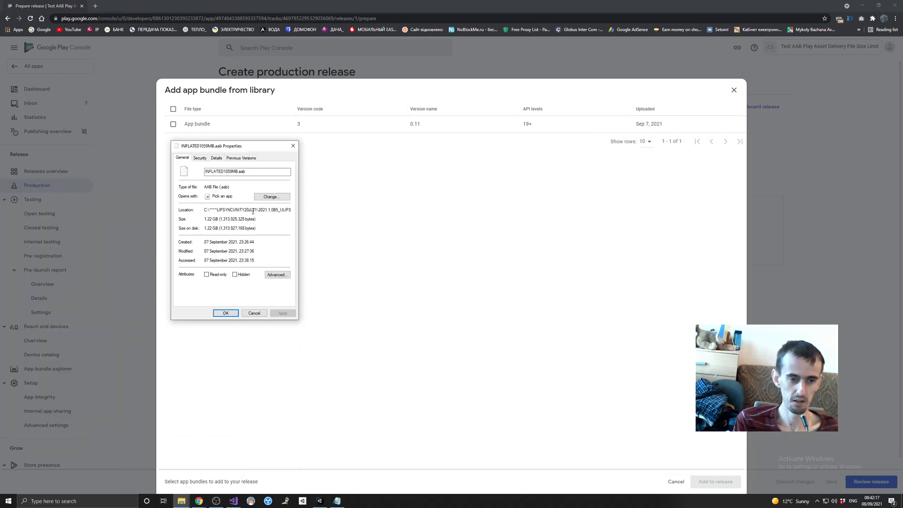
pyautogui.moveTo(241, 183)
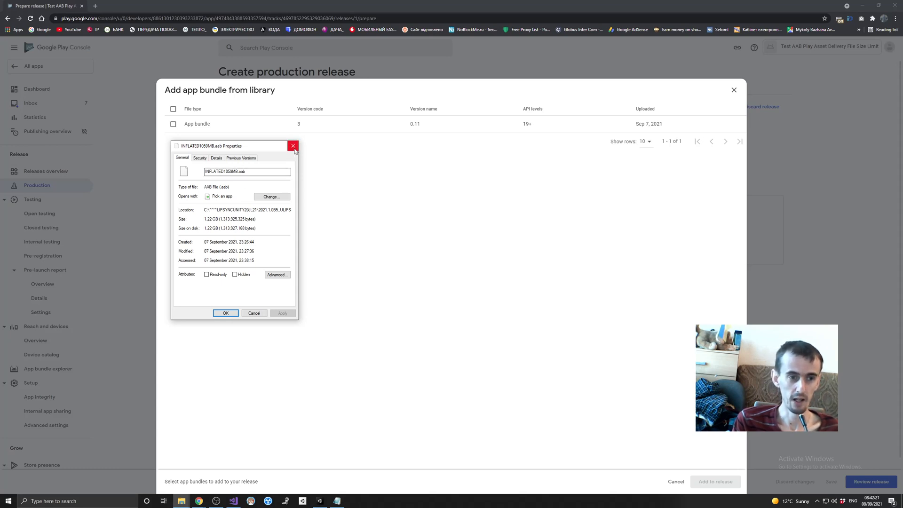
# Step: Close the INFLATED1059MB.aab properties window, leaving the app bundle library showing
pyautogui.click(293, 145)
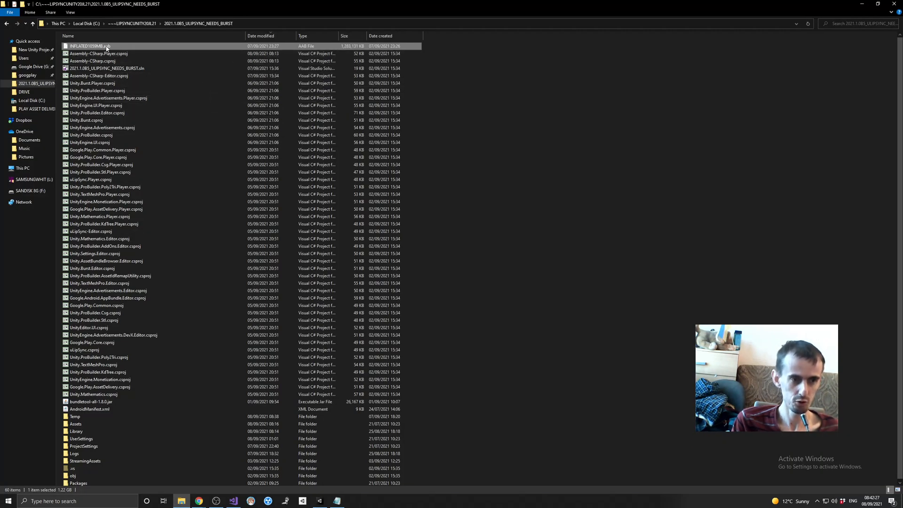
pyautogui.rightClick(105, 47)
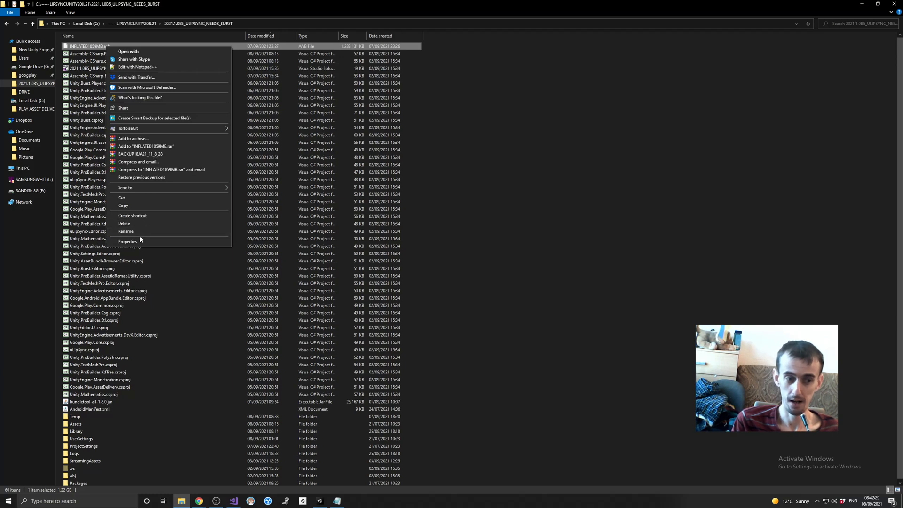
pyautogui.click(128, 241)
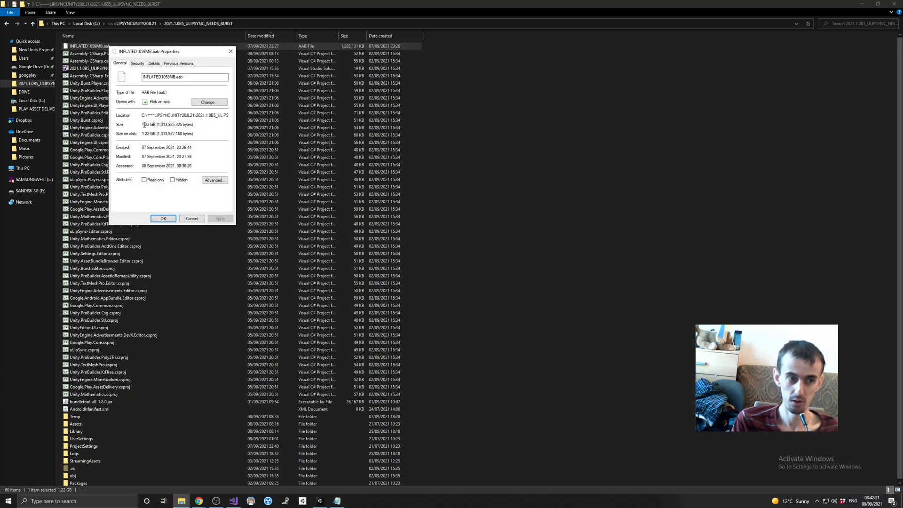
pyautogui.doubleClick(143, 124)
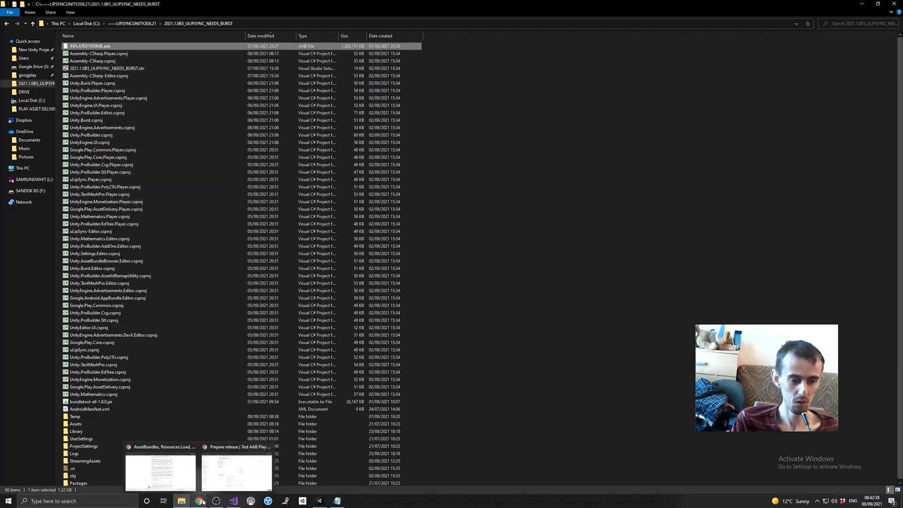
# Step: Return to the Play Console release page while INFLATED1059MB.aab uploads under App bundles
pyautogui.click(222, 461)
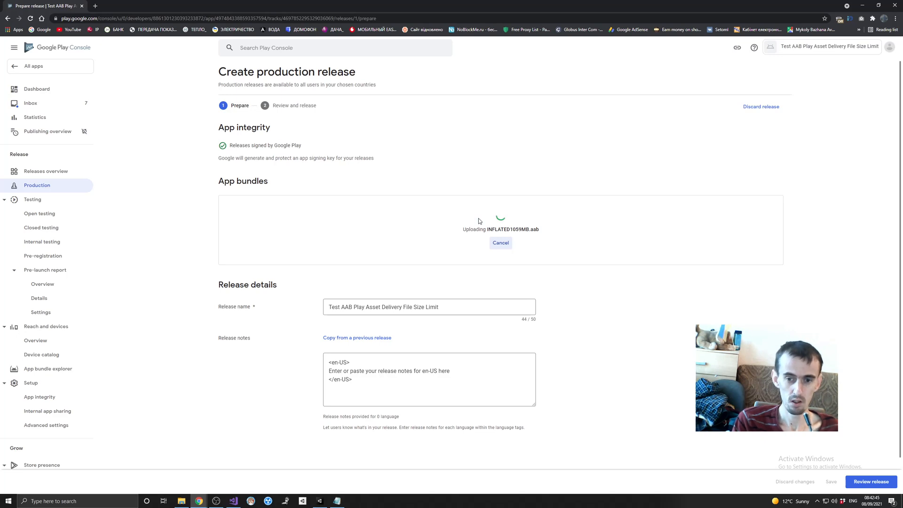
pyautogui.moveTo(325, 262)
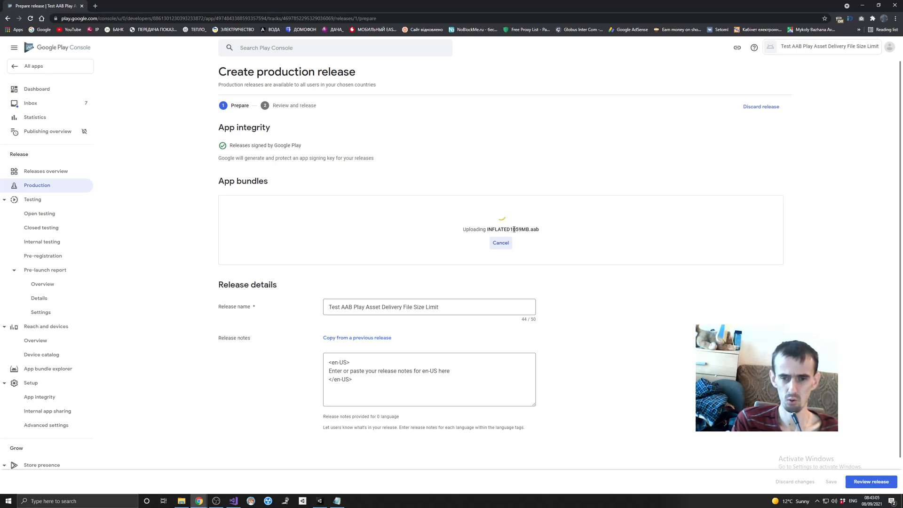
pyautogui.moveTo(463, 327)
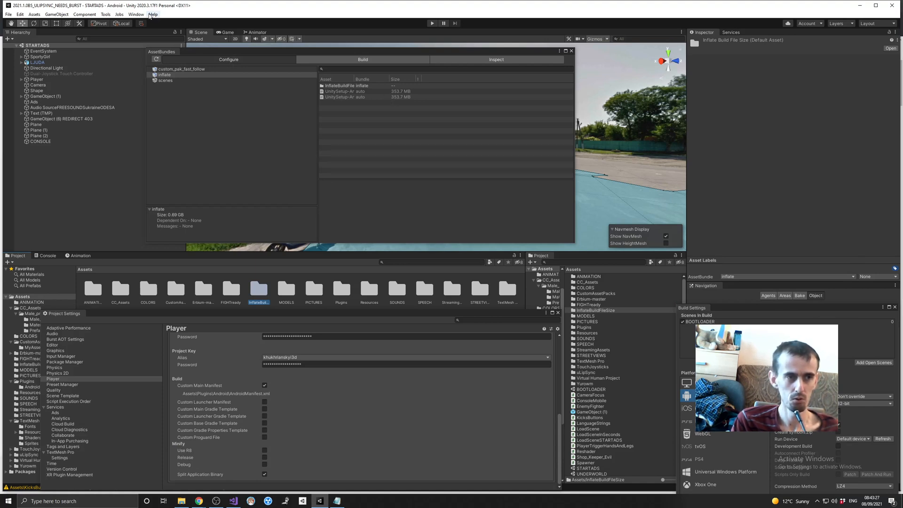
# Step: Bring the AssetBundle Browser forward, check the File and Edit menus, and open Preferences
pyautogui.click(136, 14)
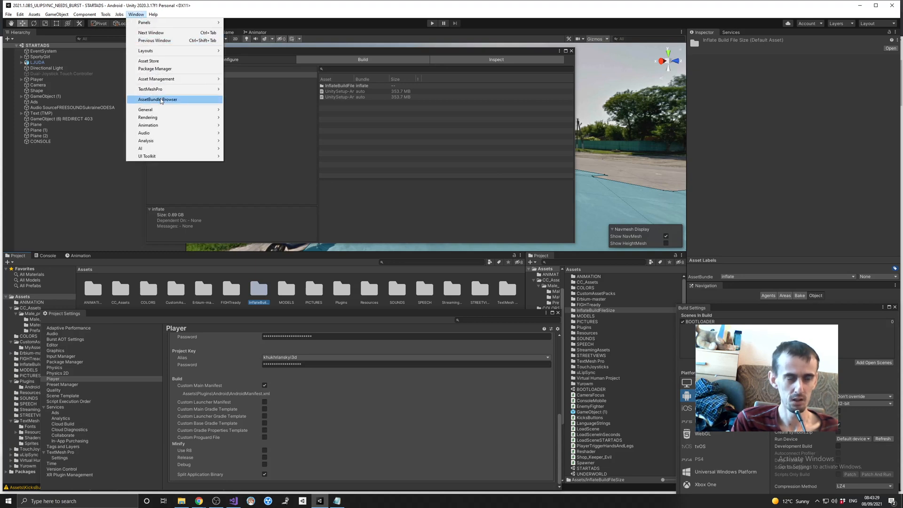
pyautogui.click(157, 100)
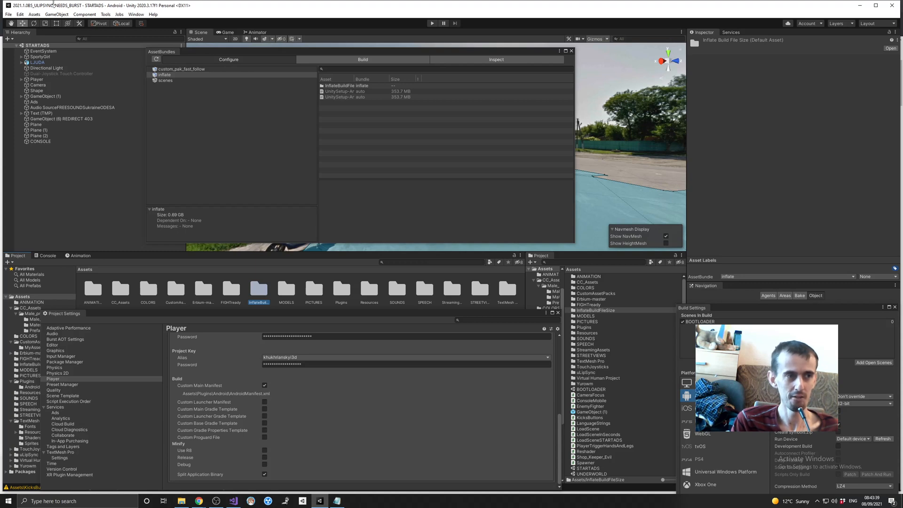
pyautogui.click(6, 18)
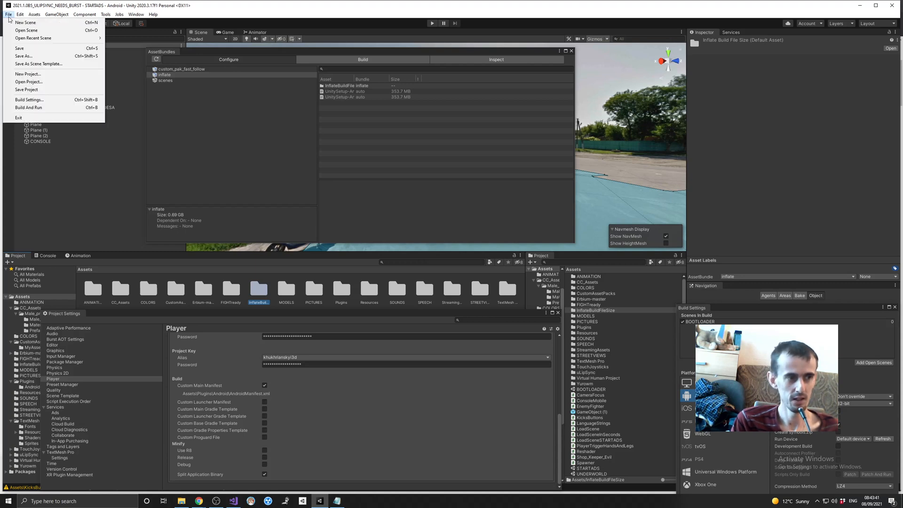
pyautogui.click(19, 15)
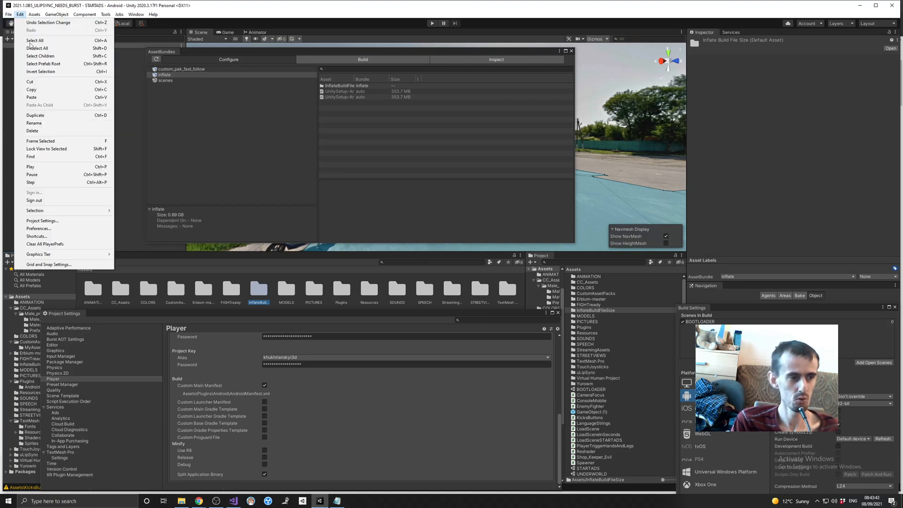
pyautogui.click(38, 227)
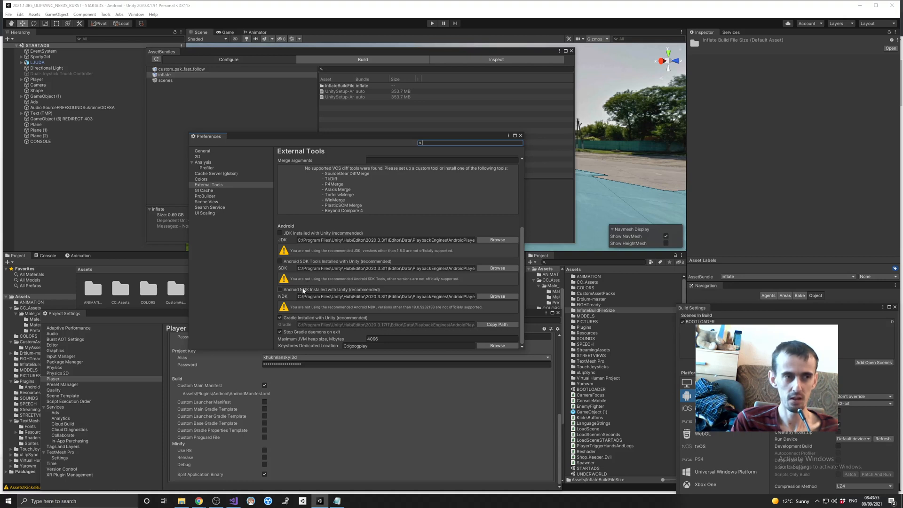
pyautogui.moveTo(395, 250)
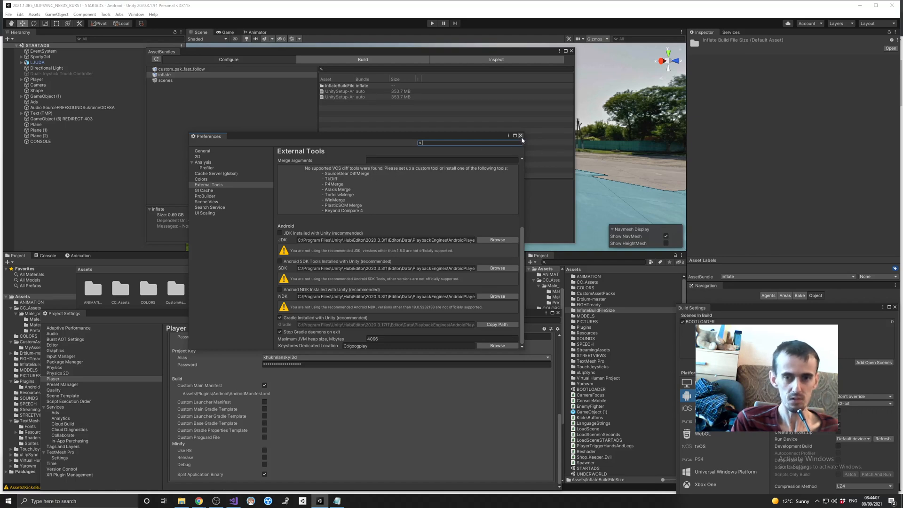
# Step: Close Preferences and bring the Notepad bundle-size notes over the Unity editor
pyautogui.click(520, 136)
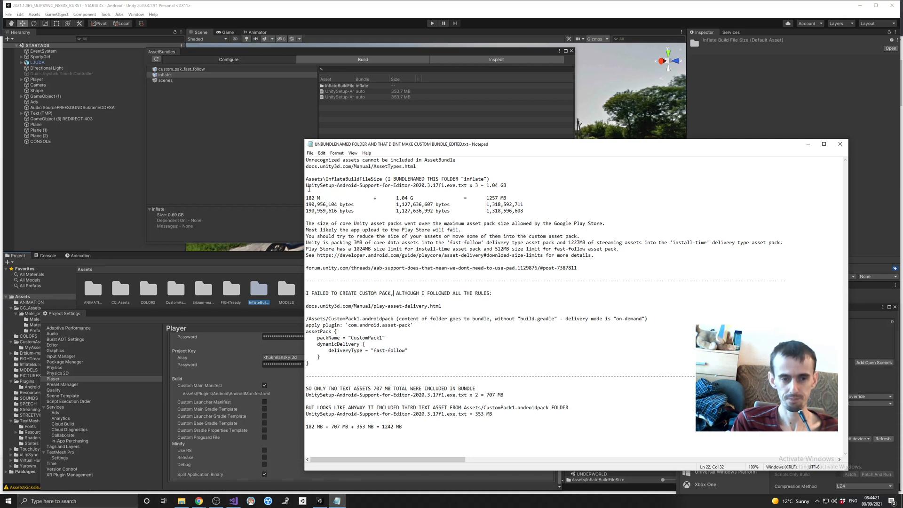
pyautogui.doubleClick(309, 198)
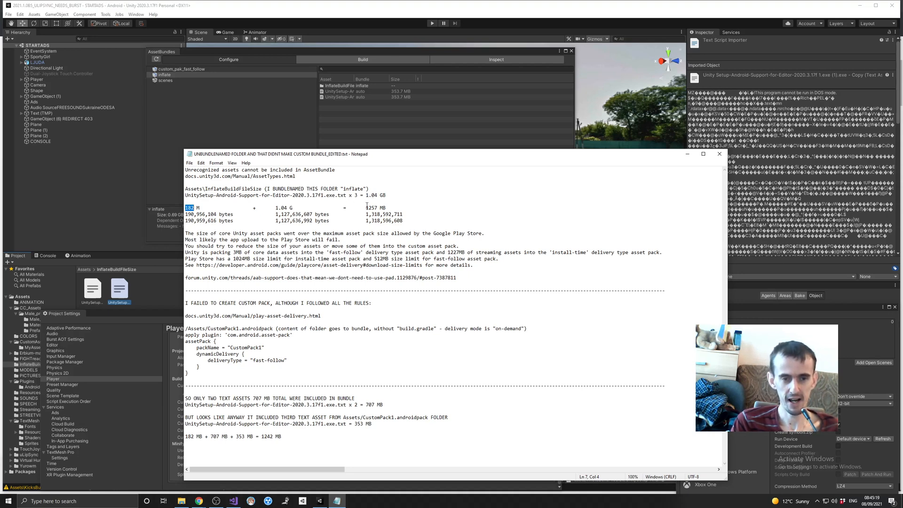
pyautogui.doubleClick(374, 207)
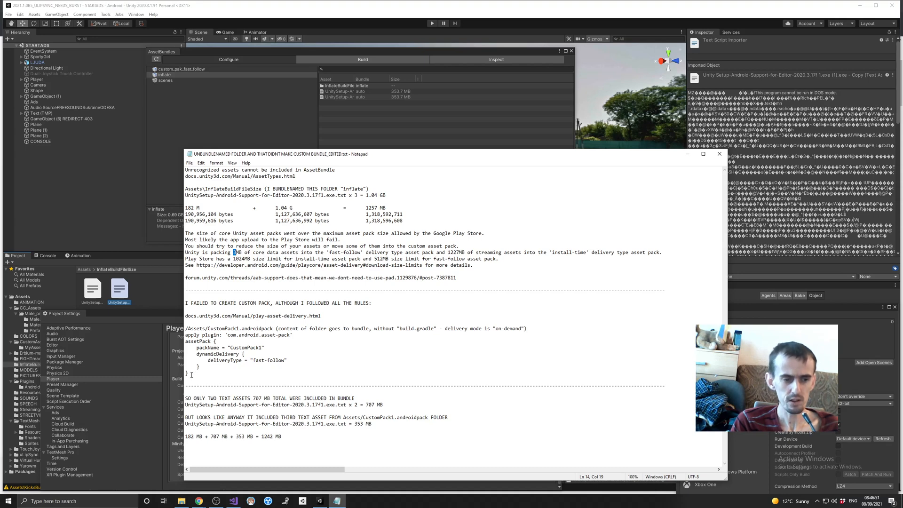
# Step: Review the custom asset pack block and the 182 MB + 707 MB + 353 MB = 1242 MB total
pyautogui.moveTo(185, 302); pyautogui.dragTo(195, 373)
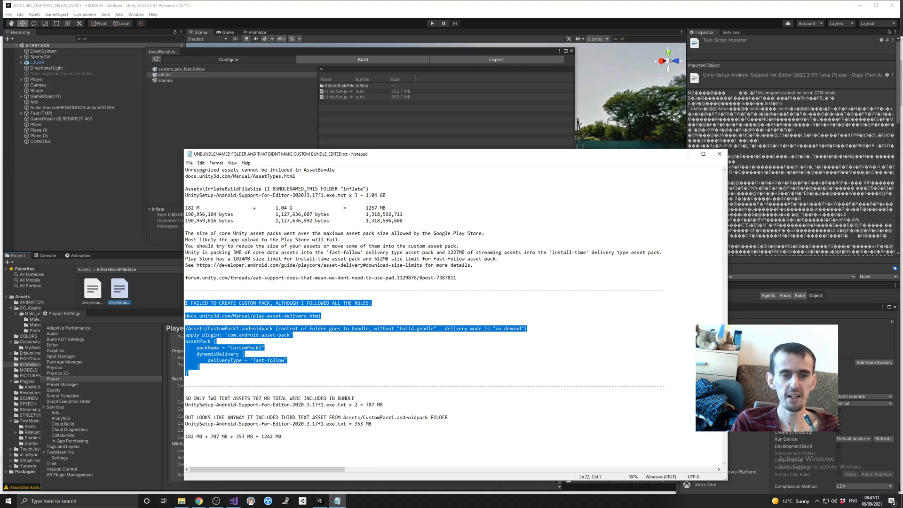
pyautogui.moveTo(314, 188)
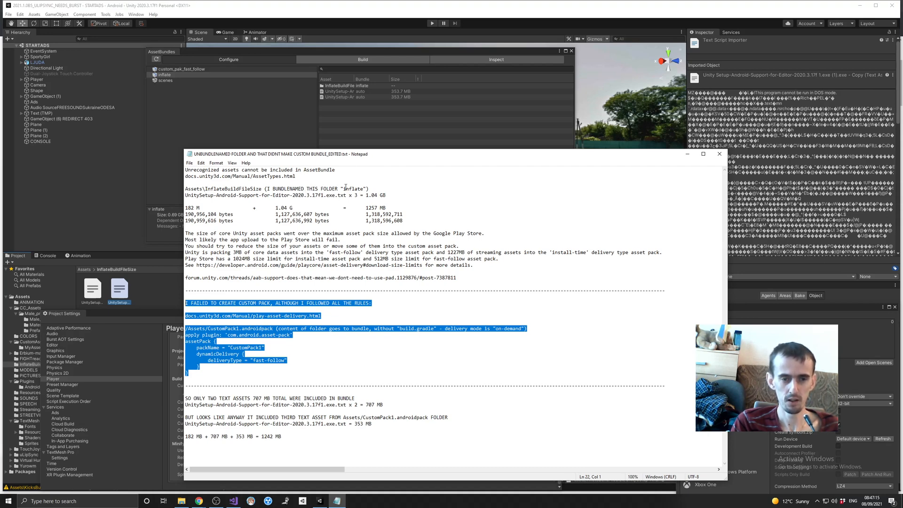
pyautogui.moveTo(332, 413)
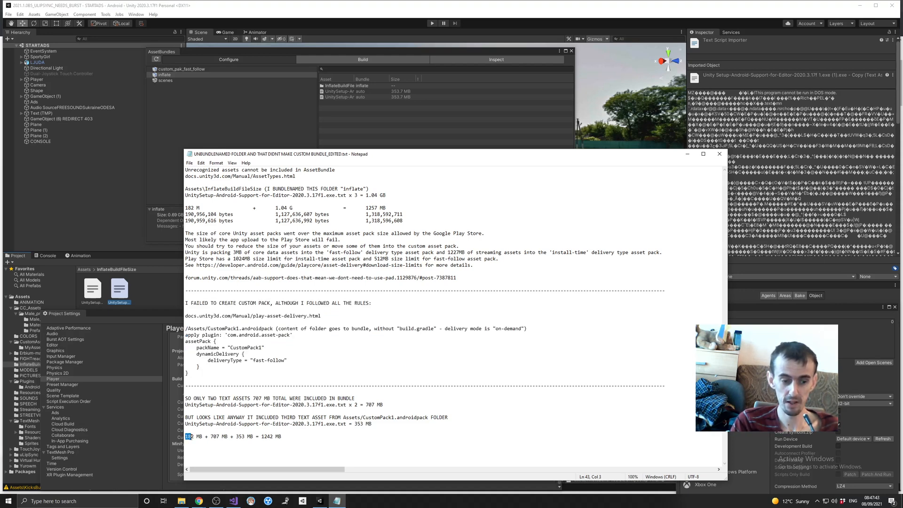
pyautogui.doubleClick(213, 436)
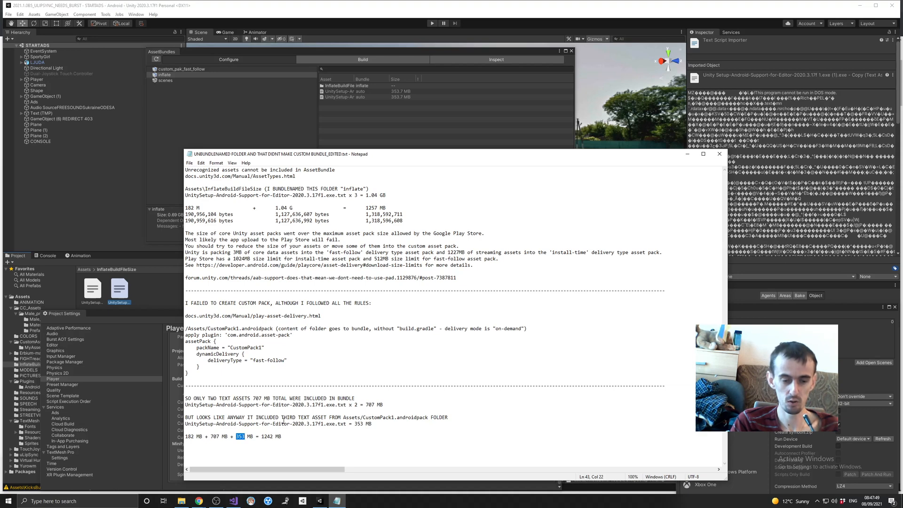
pyautogui.doubleClick(267, 437)
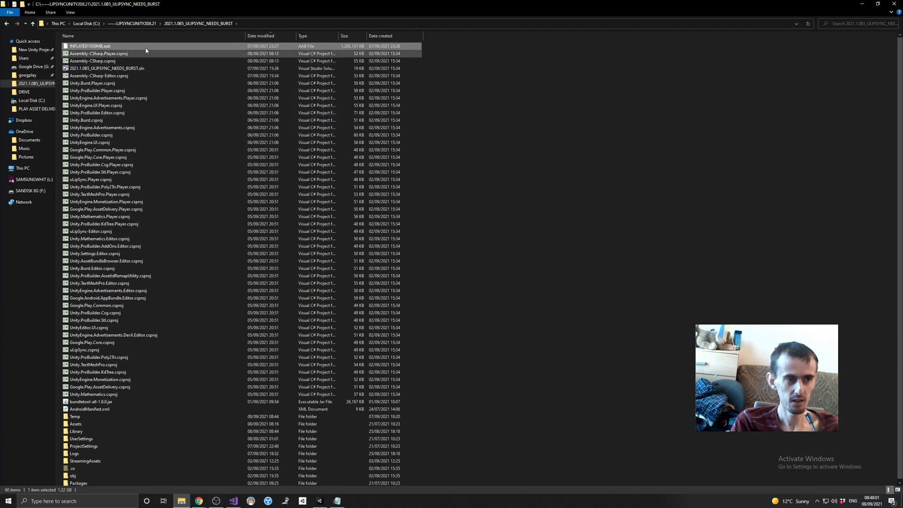
# Step: Check INFLATED1059MB.aab's properties show roughly 1.22 GB, then dismiss them
pyautogui.rightClick(99, 47)
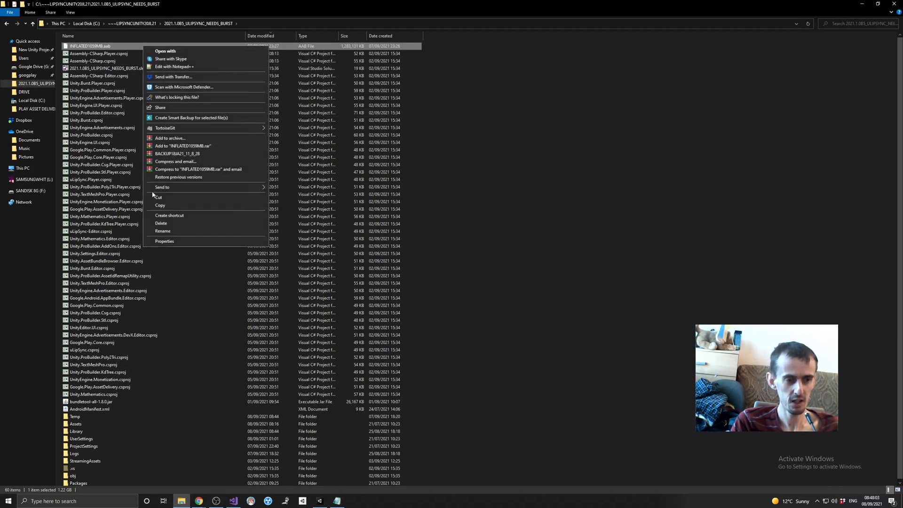
pyautogui.click(165, 240)
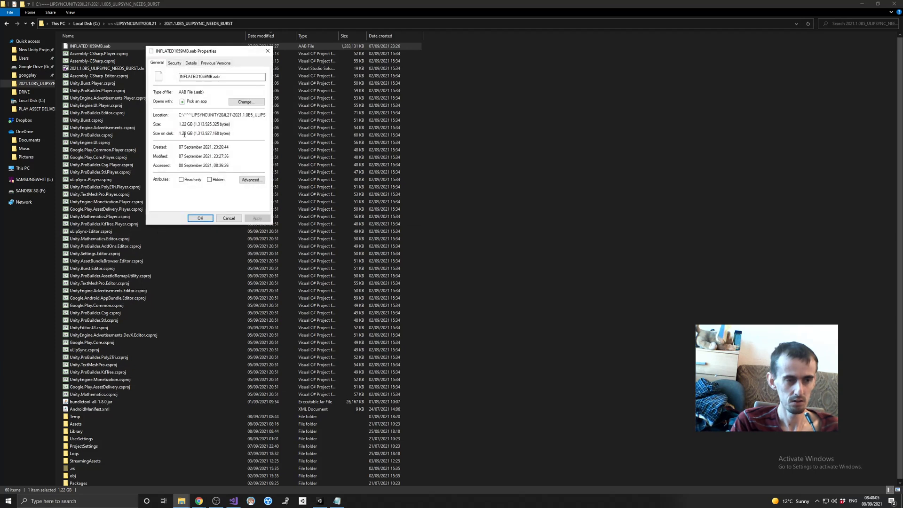
pyautogui.click(229, 219)
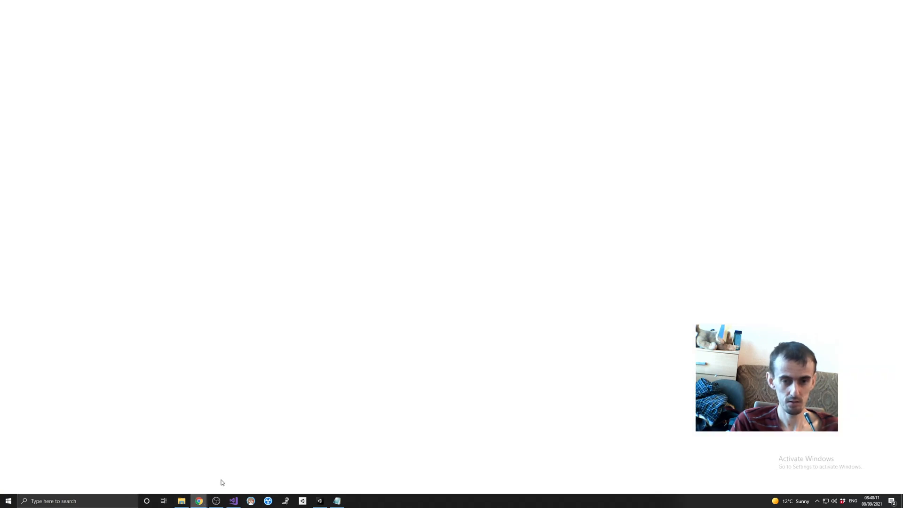
# Step: Confirm the Android Bundle Version Code is 3 in Player settings, then return to Play Console
pyautogui.click(197, 500)
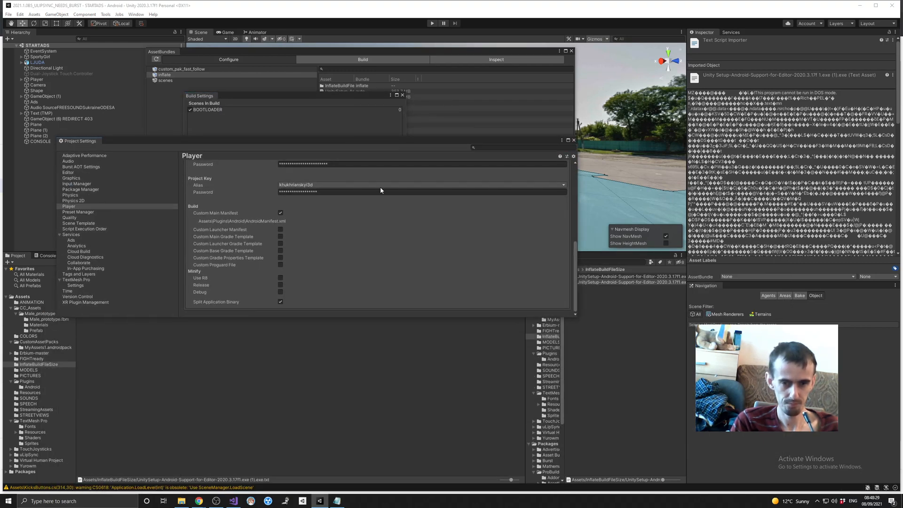
pyautogui.click(212, 206)
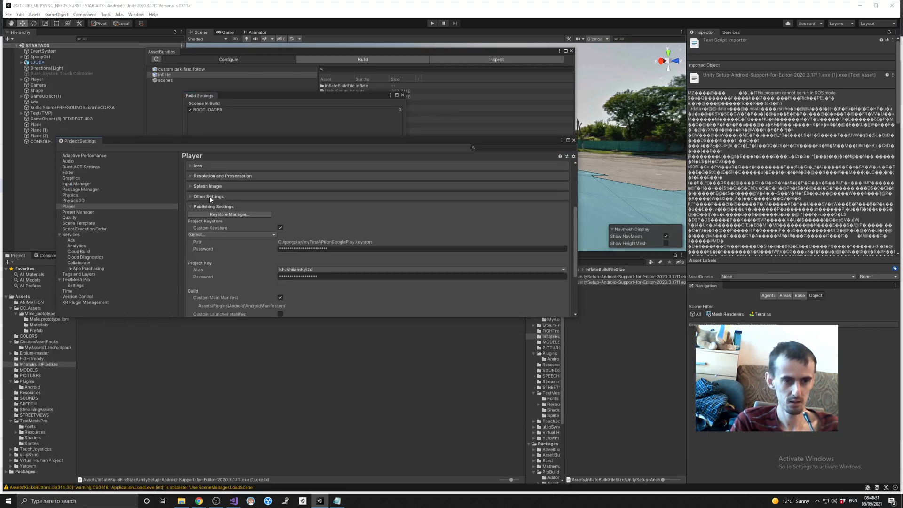
pyautogui.scroll(-3)
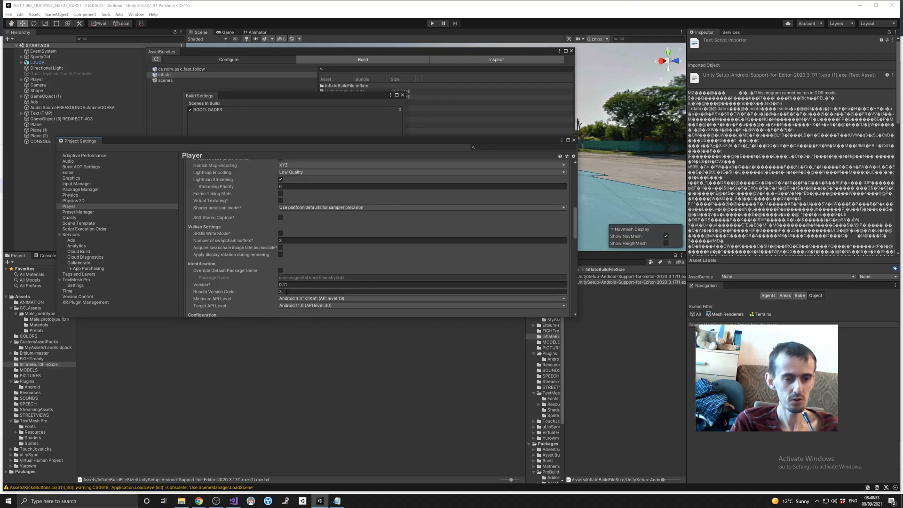
pyautogui.click(421, 291)
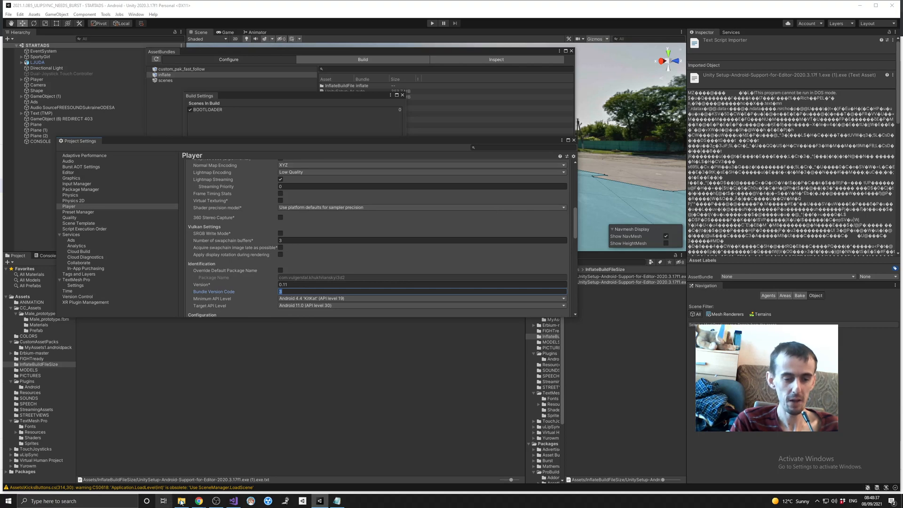
pyautogui.click(191, 501)
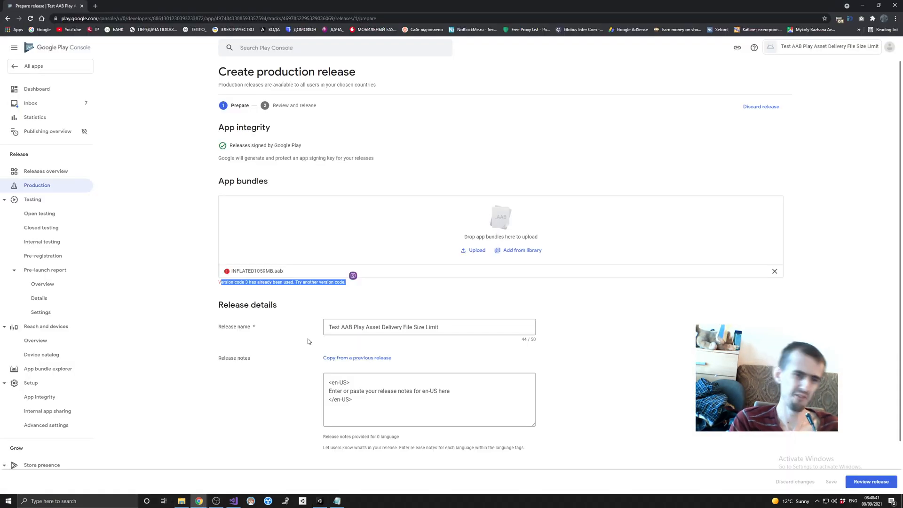
pyautogui.moveTo(310, 318)
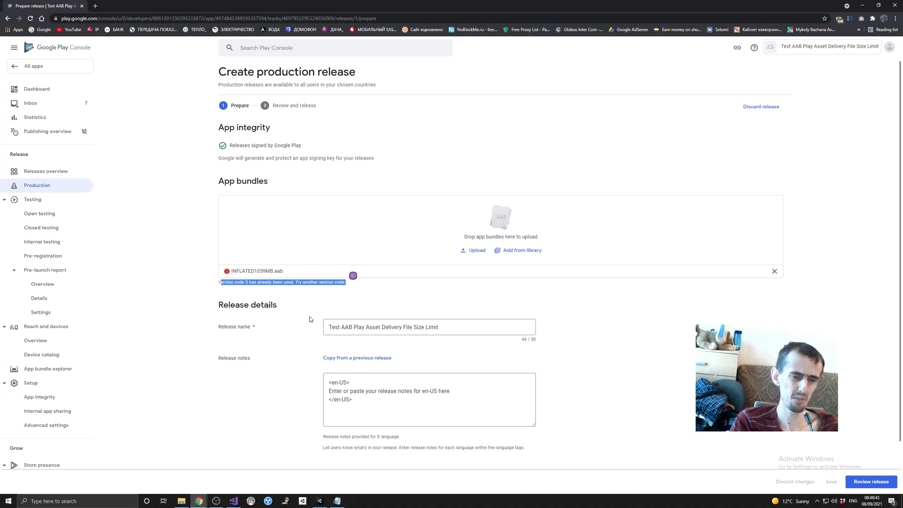
pyautogui.moveTo(308, 313)
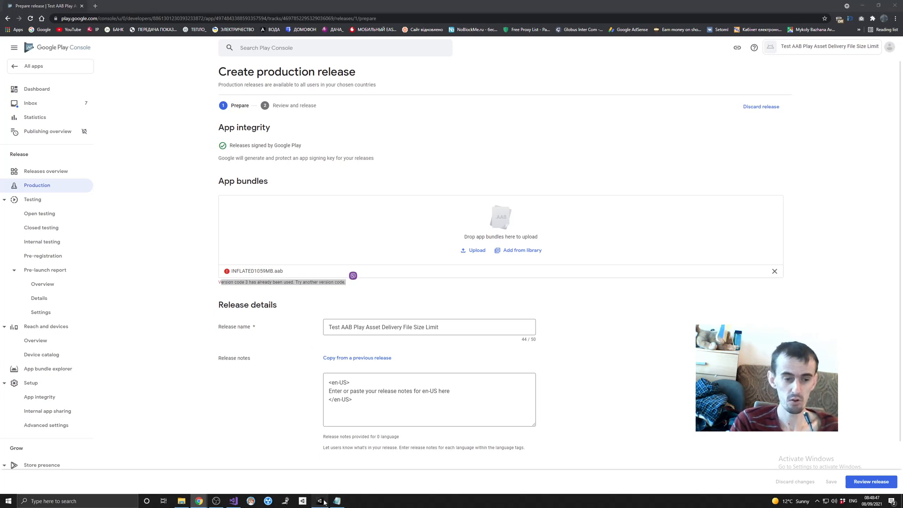
# Step: After reading the 'version code 3 already used' error, return to the Unity editor
pyautogui.click(319, 500)
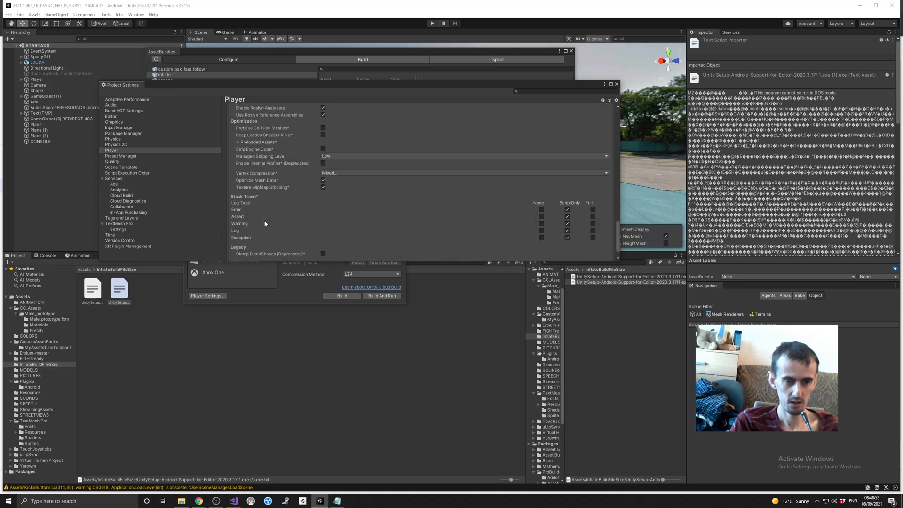
# Step: Scroll through the remaining Player settings before closing Project Settings
pyautogui.scroll(-3)
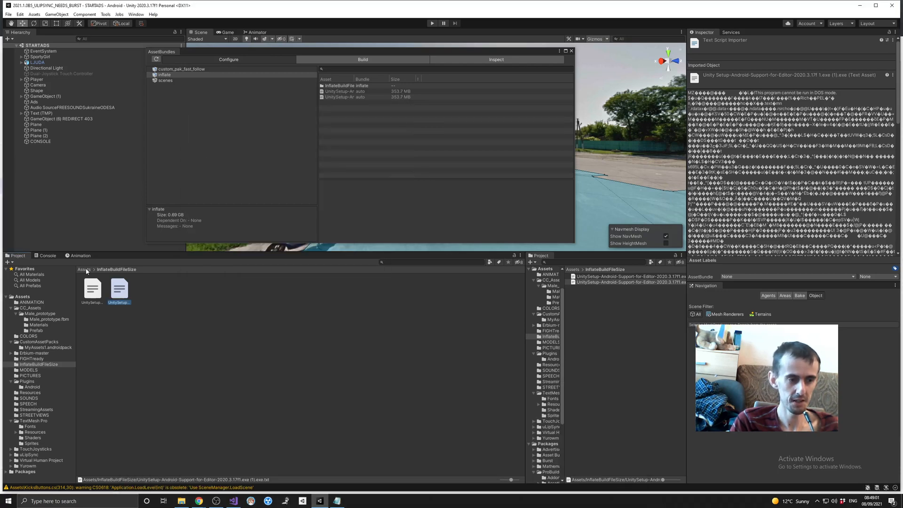
# Step: Verify bundle labels: InflateBuildFileSize in inflate, scenes in scenes, android pack in custom_pak_fast_follow; return to the notes
pyautogui.click(83, 269)
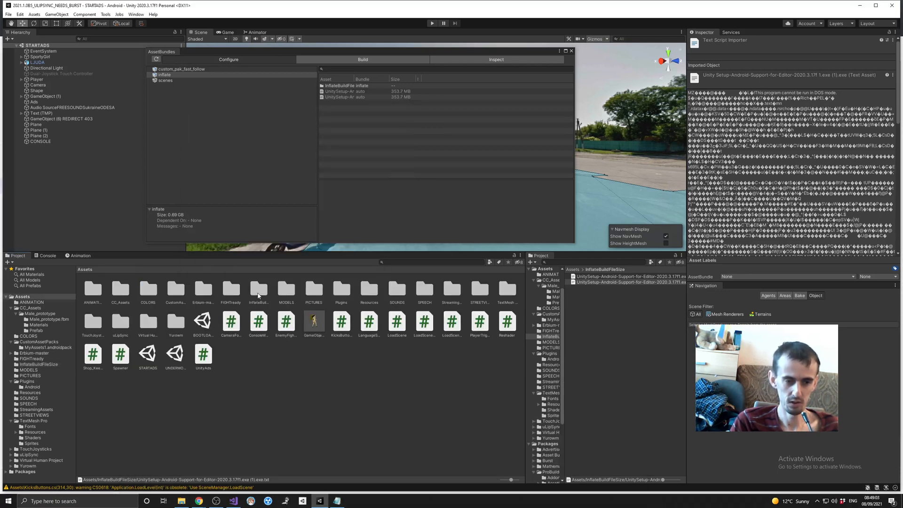
pyautogui.click(258, 289)
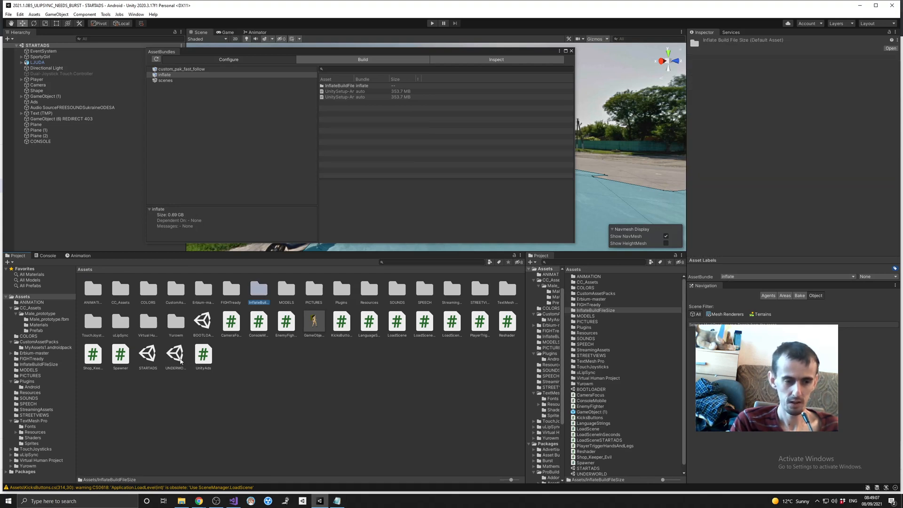
pyautogui.click(175, 353)
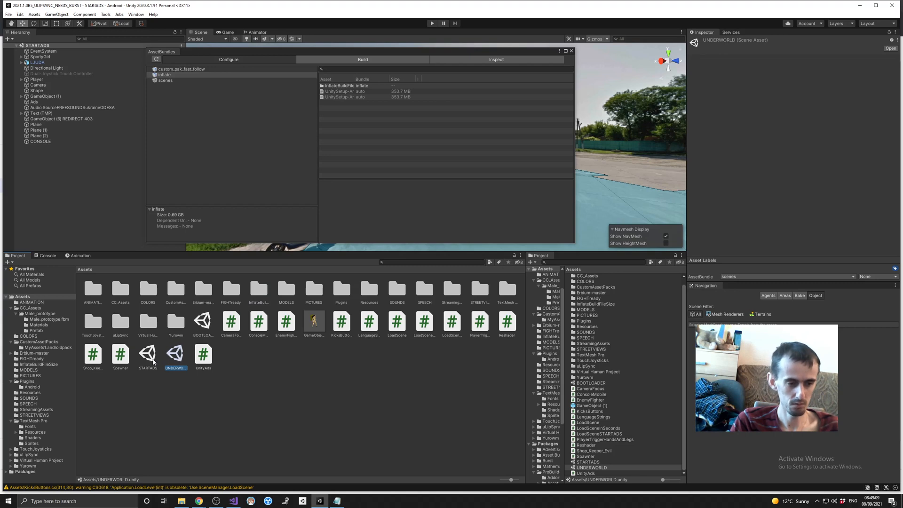
pyautogui.click(203, 321)
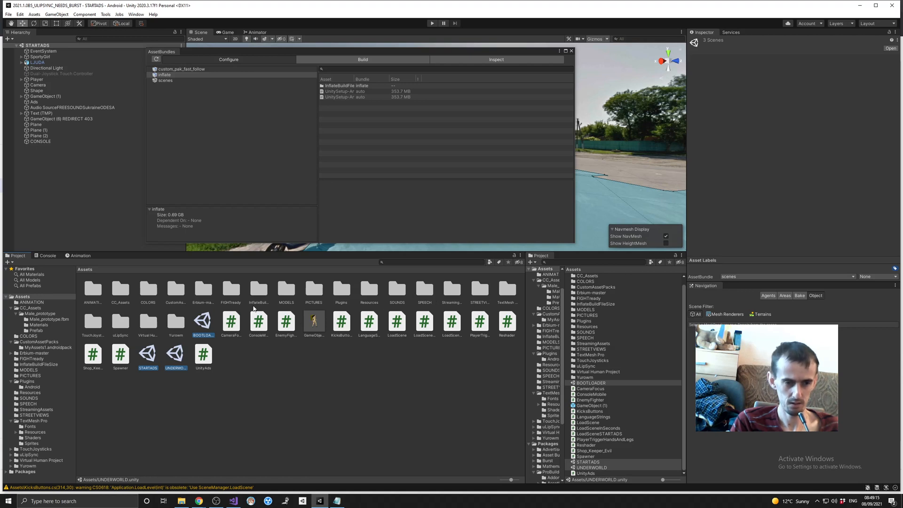
pyautogui.click(175, 289)
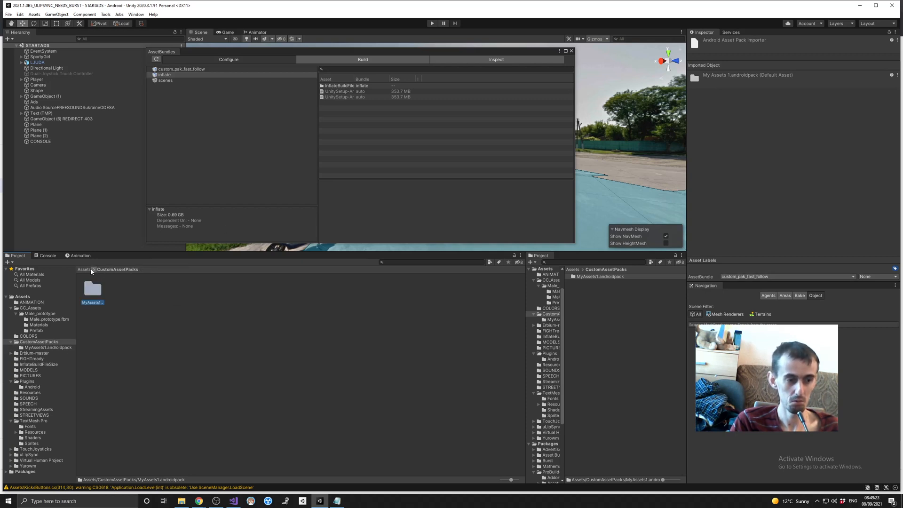
pyautogui.click(83, 269)
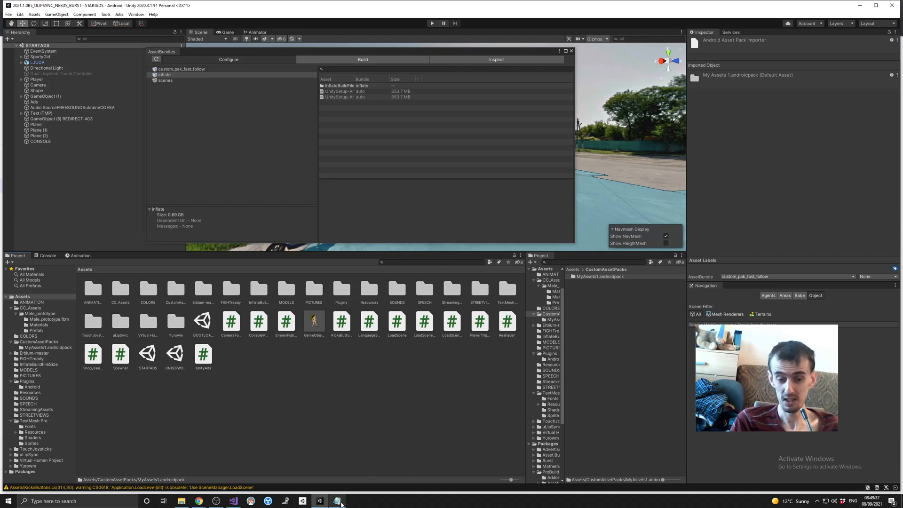
pyautogui.click(337, 500)
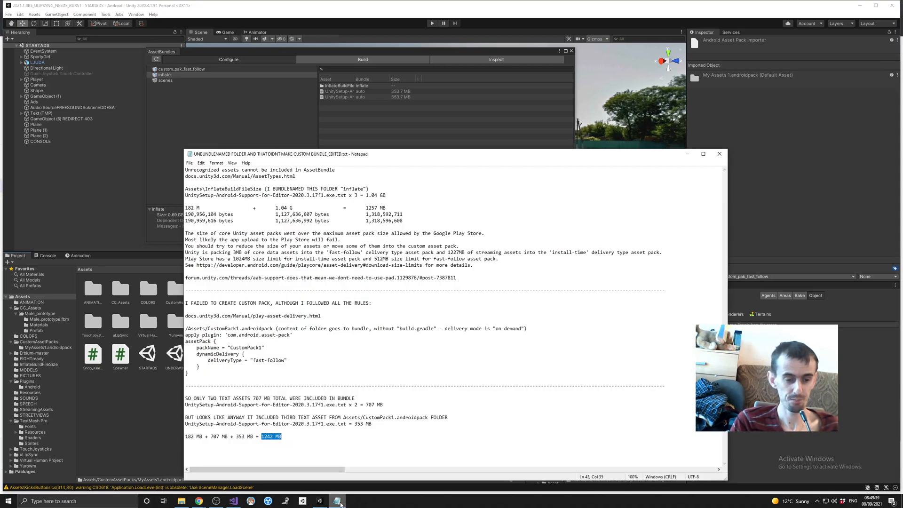